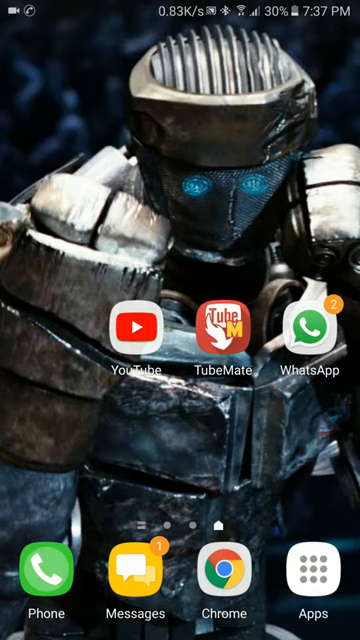
Launch WhatsApp and head into its Settings to reach the Chats page
click(306, 328)
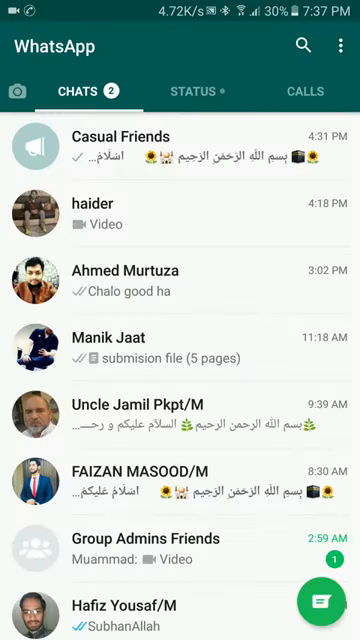
click(338, 48)
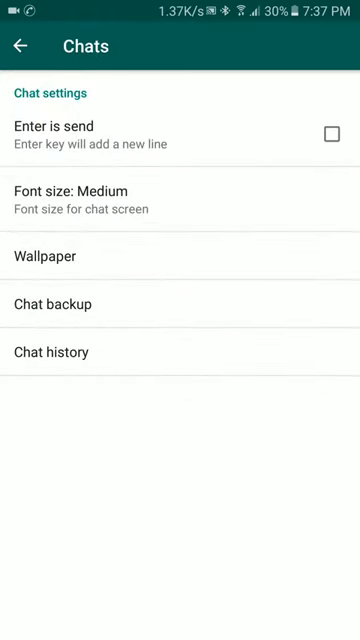
Set a chat wallpaper, then bring the wallpaper source choices back up
click(50, 256)
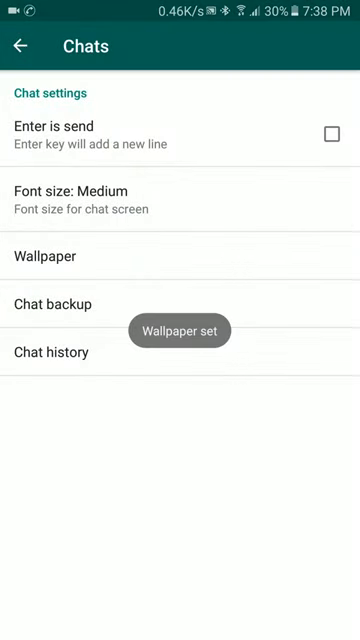
click(46, 256)
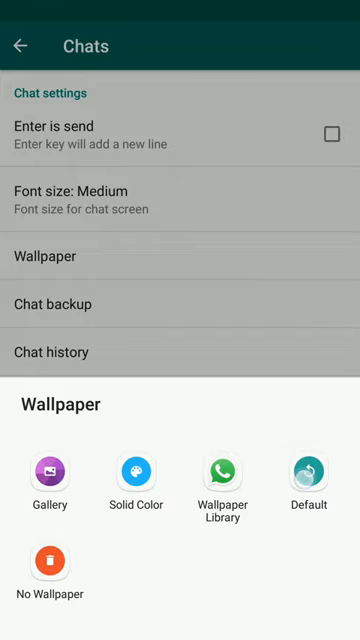
Apply a Solid Color wallpaper, view it in a chat, and return to the chats list
click(308, 470)
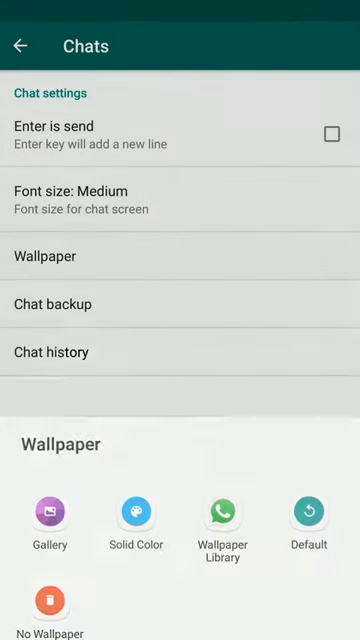
click(136, 520)
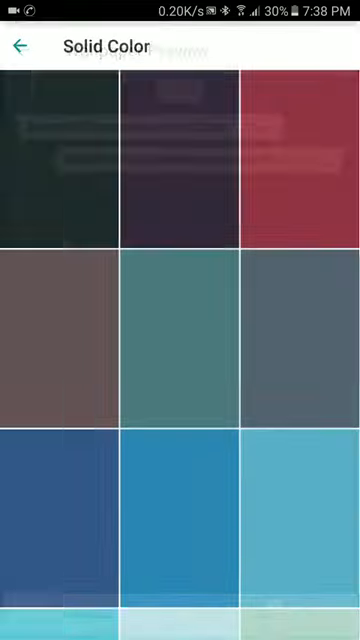
click(20, 46)
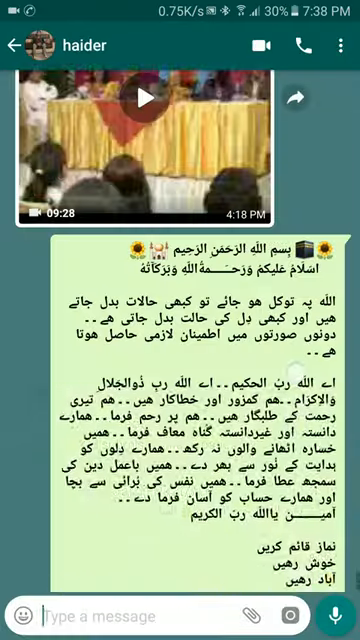
click(20, 46)
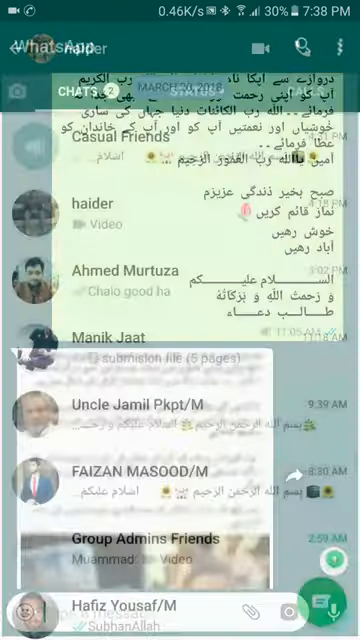